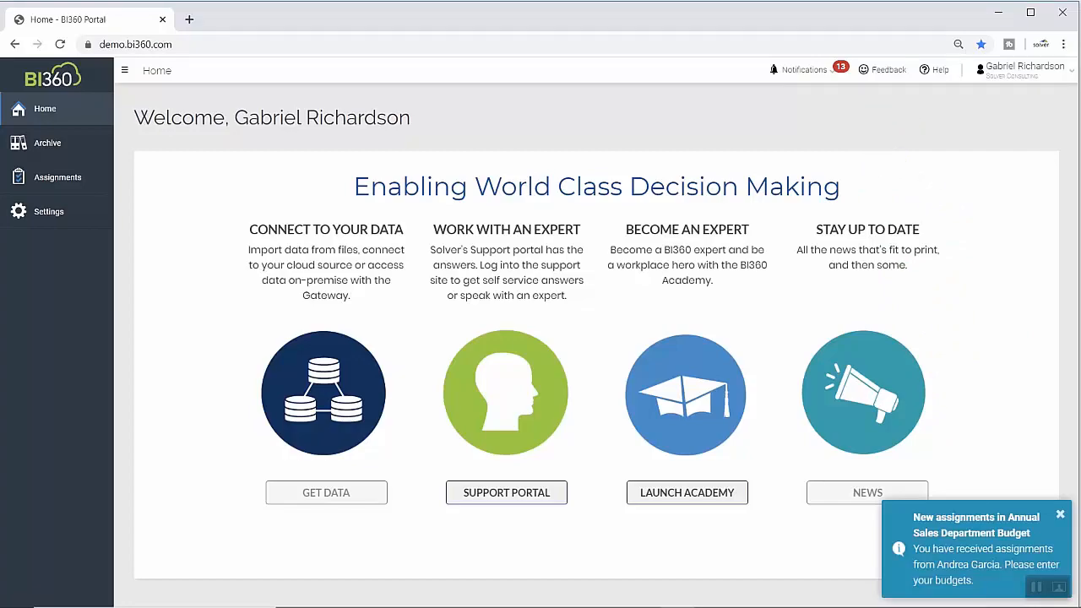
From Assignments, open the Annual Sales Department Budget workflow and its B210 Other Expenses assignment.
left_click(58, 176)
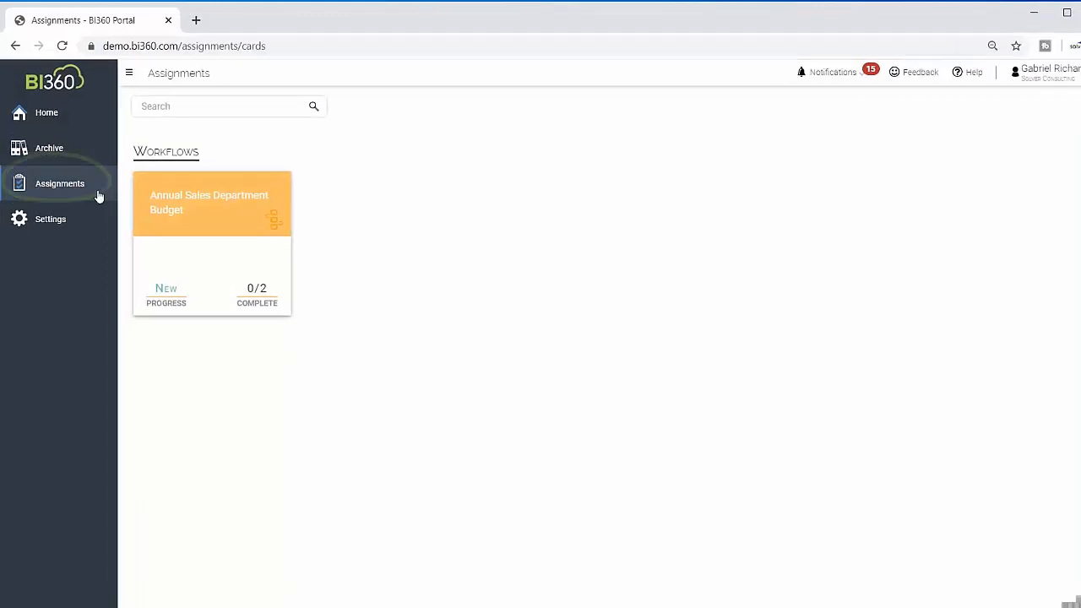
left_click(211, 203)
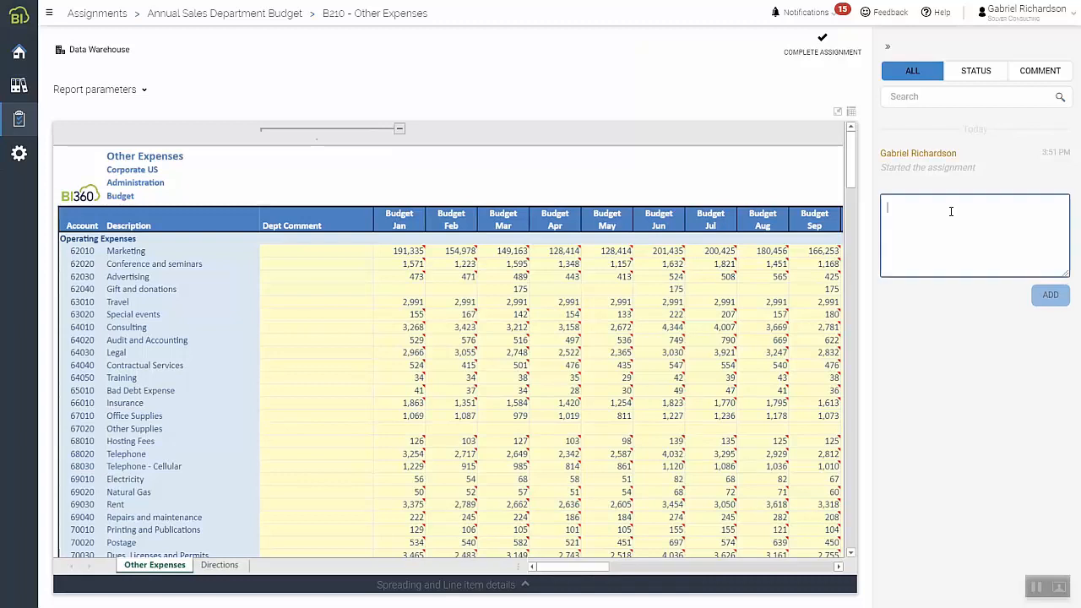
Comment that Marketing expense rises 15% for additional trade shows, then collapse the activity log.
type("Increasing Marketing expense 15% to account for additional trade shows that have been scheduled in the upcoming year.")
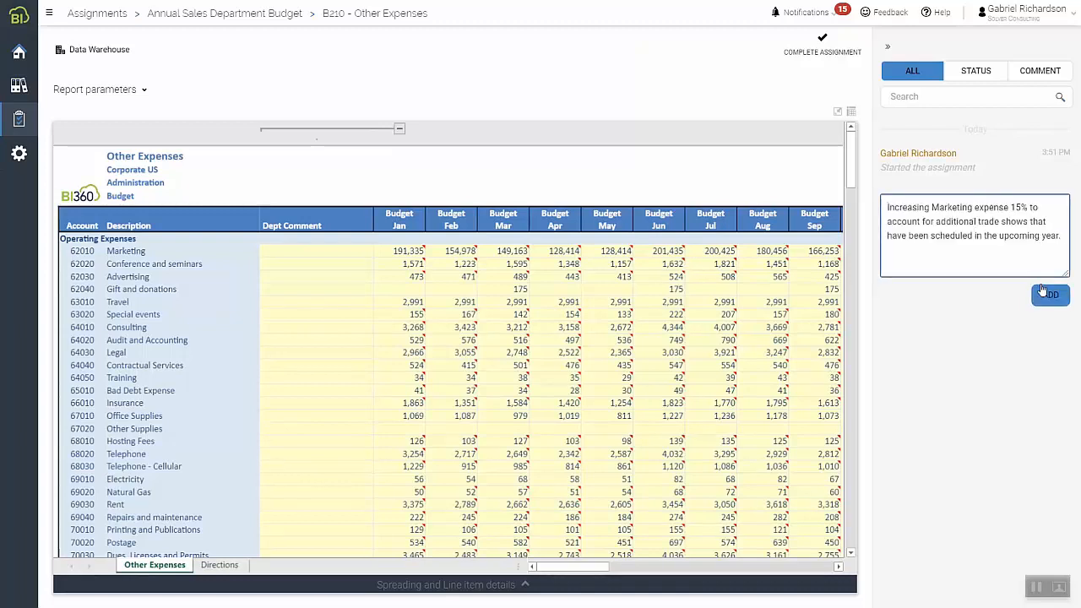
left_click(1051, 294)
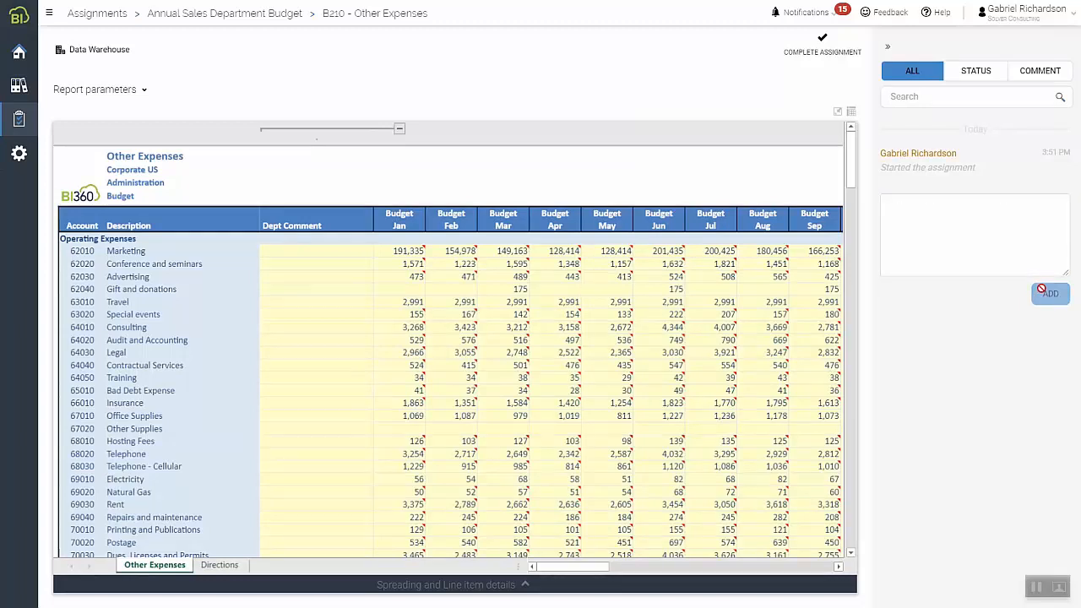
left_click(1050, 293)
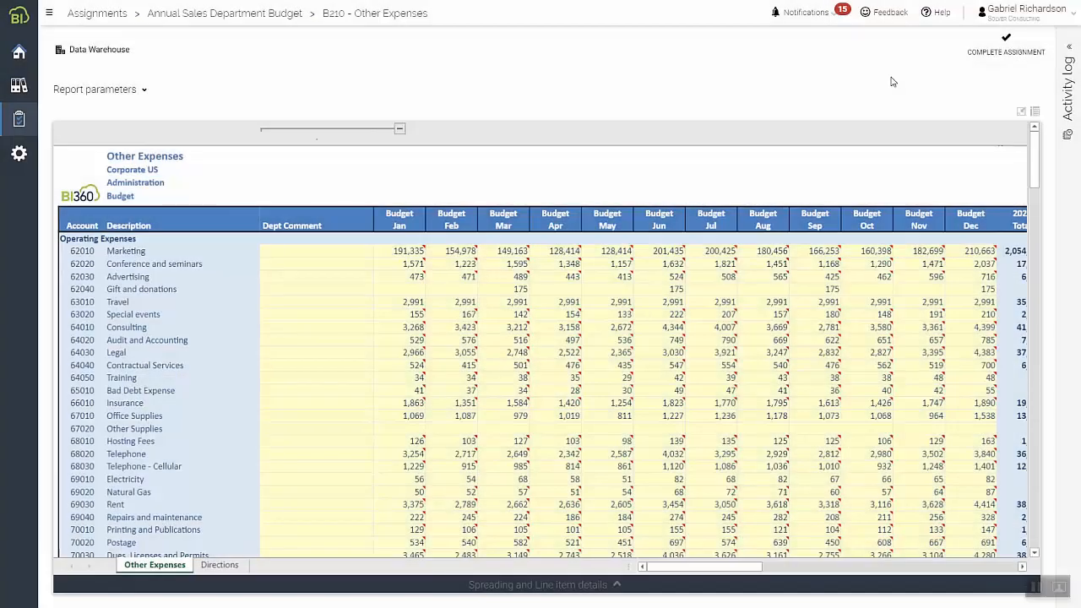
left_click(1005, 51)
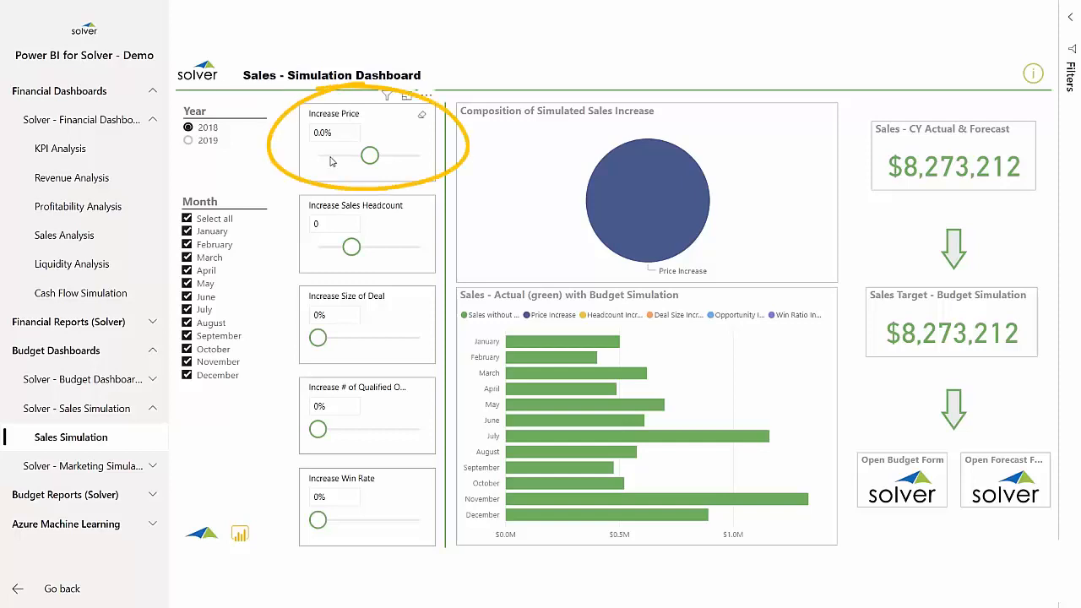
Set simulation sliders to price 15%, deal size 5%, qualified opportunities 20%, win rate 15%.
left_click_drag(369, 155, 377, 155)
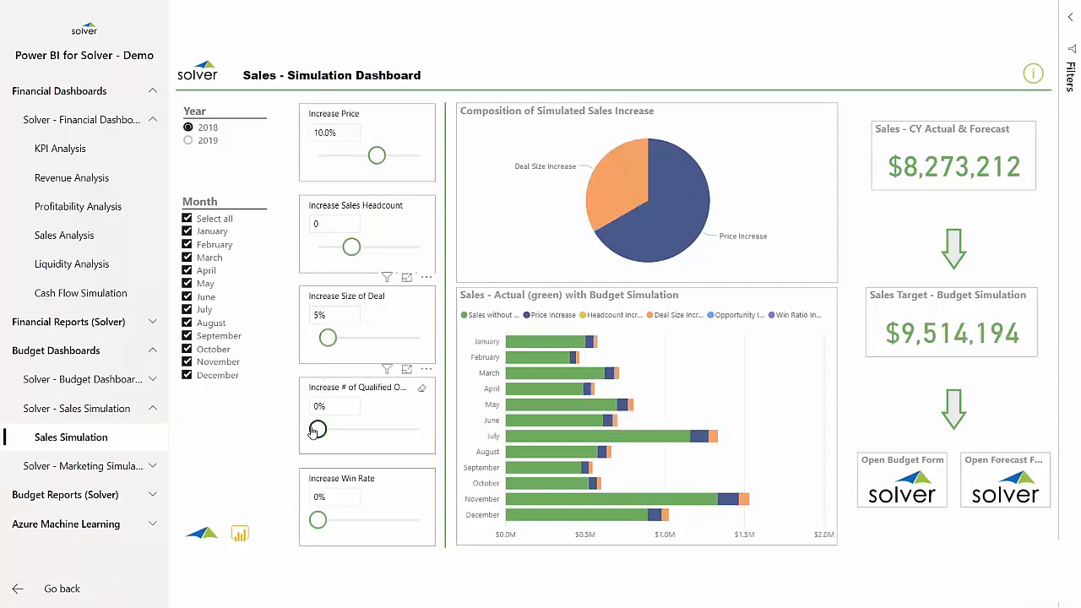
left_click_drag(316, 430, 338, 429)
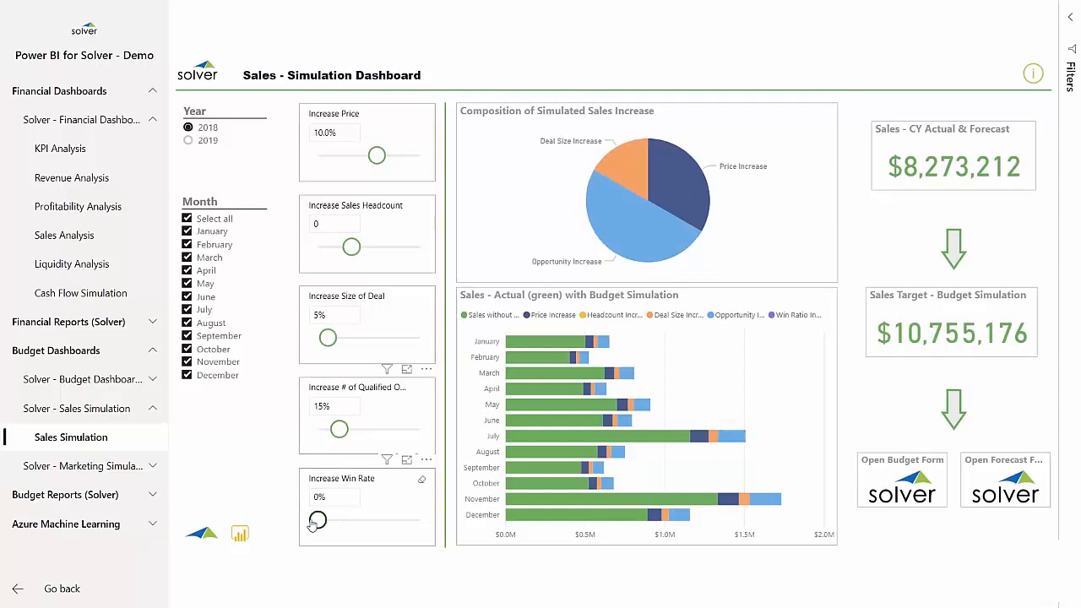
left_click_drag(317, 520, 338, 519)
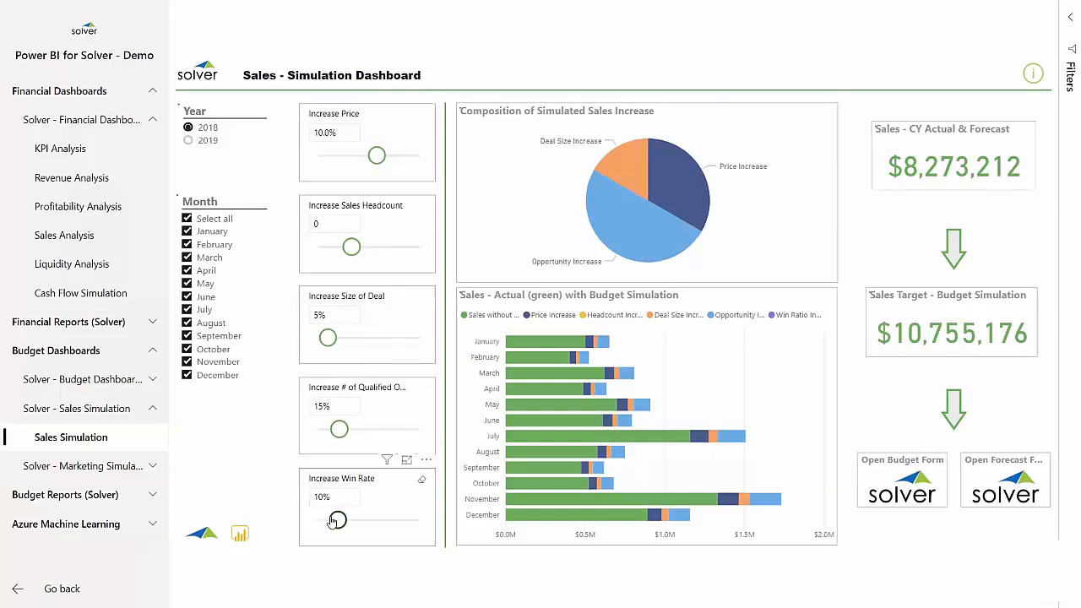
left_click_drag(336, 519, 346, 519)
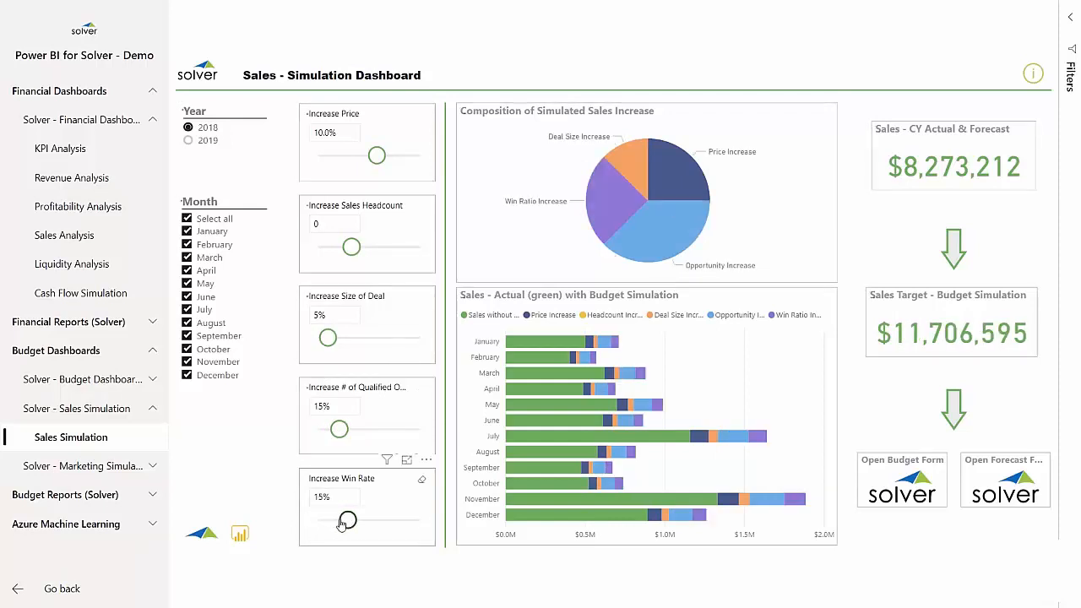
left_click_drag(347, 520, 347, 519)
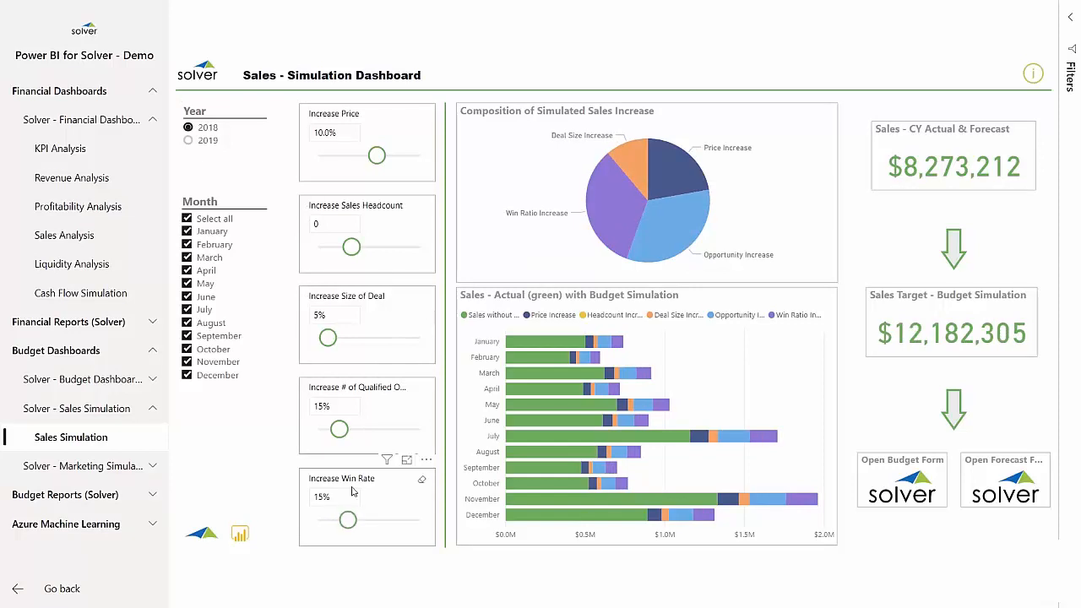
left_click_drag(340, 429, 346, 429)
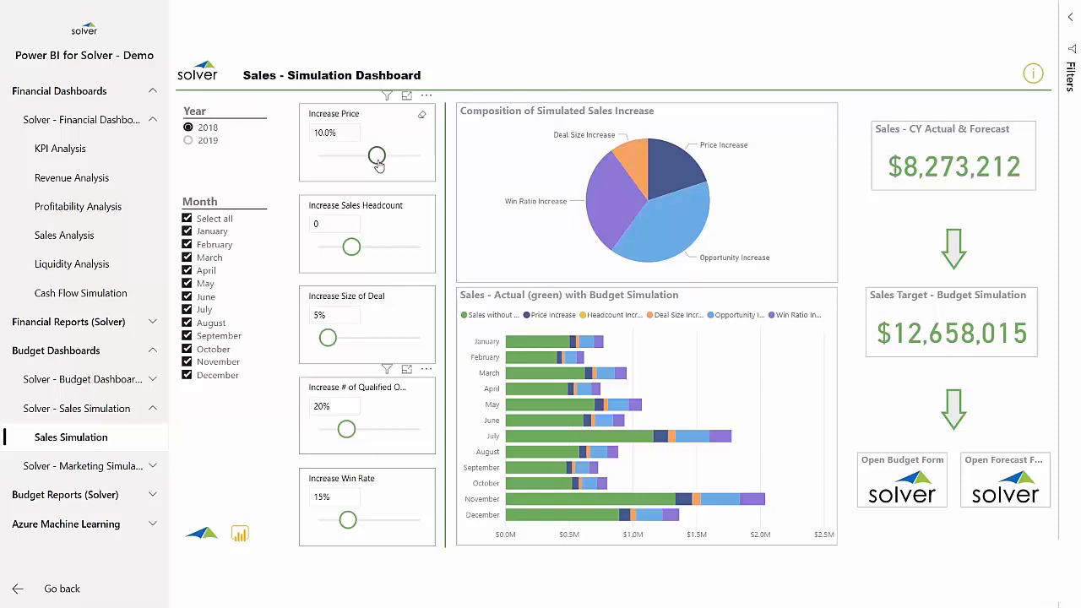
left_click_drag(377, 155, 380, 155)
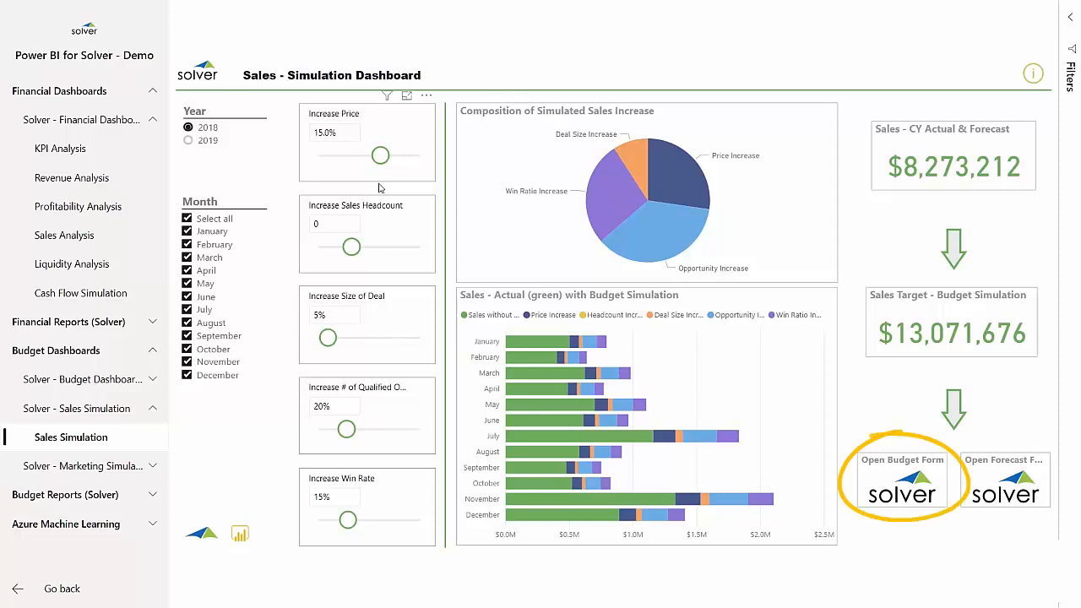
Open the Sales Budget form and enter 10.00% and -5.00% salesperson budget adjustments.
left_click(902, 479)
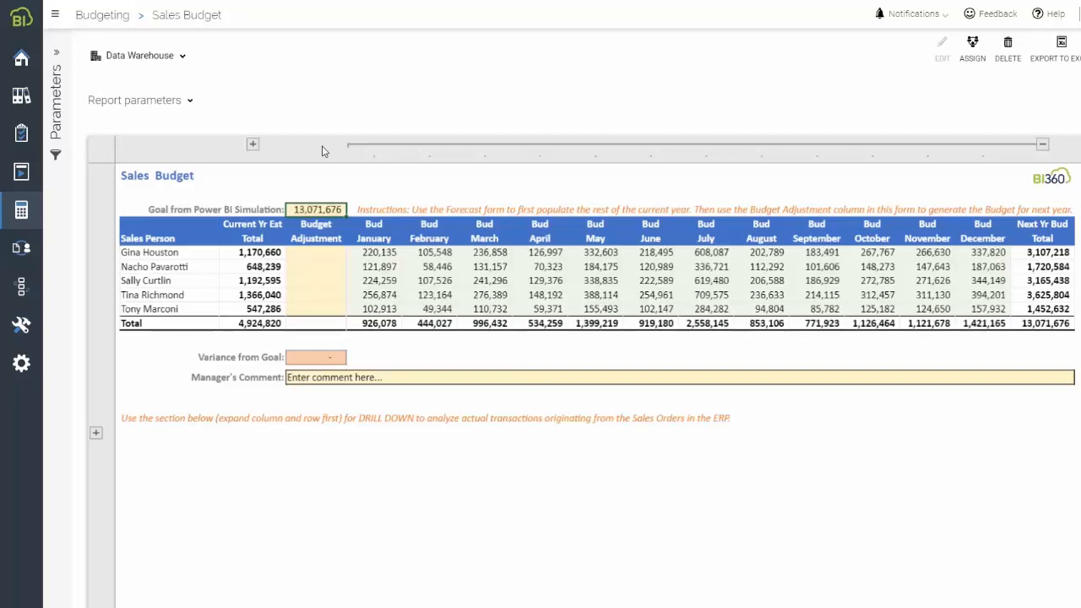
left_click(320, 252)
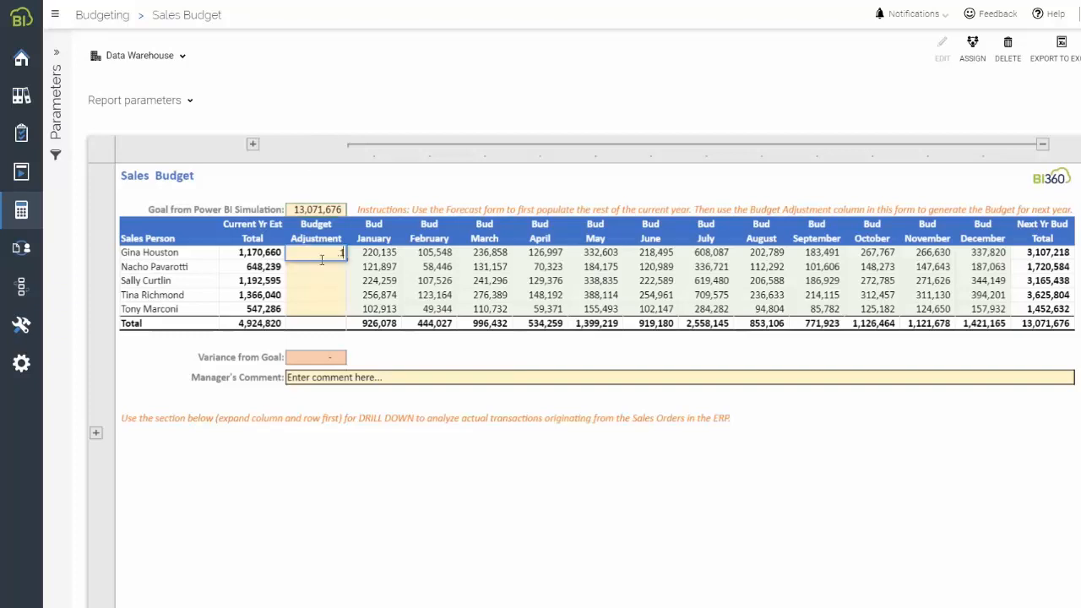
type("10.00%")
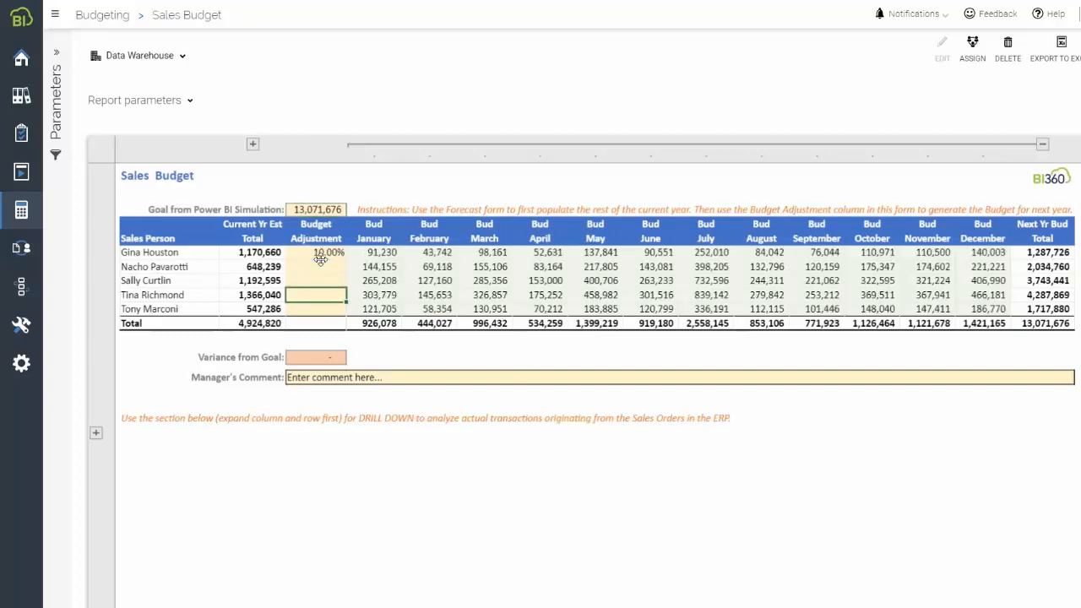
type("-5.00%")
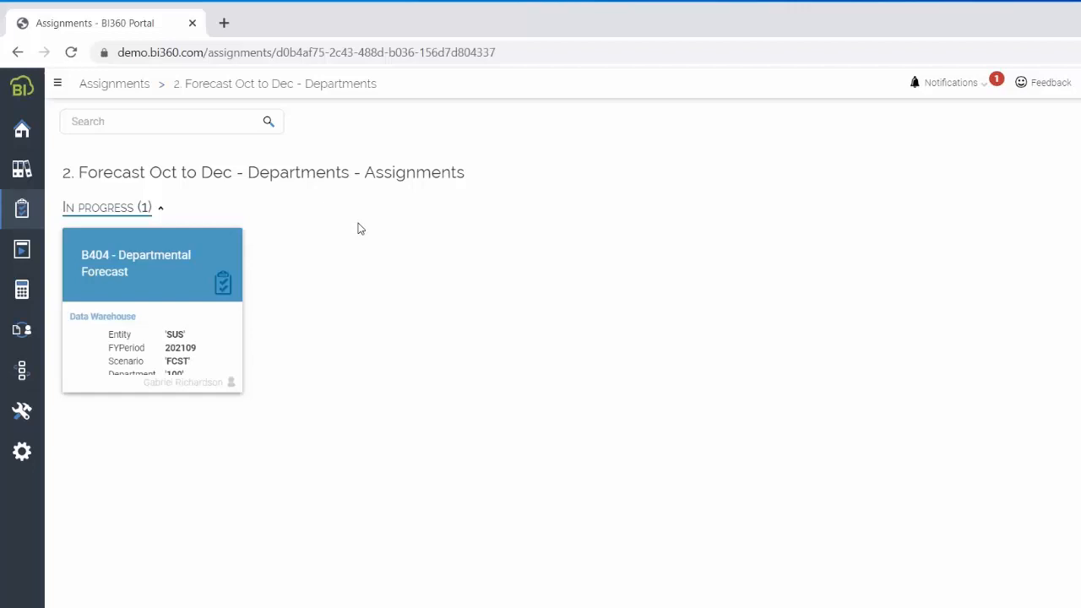
left_click(152, 264)
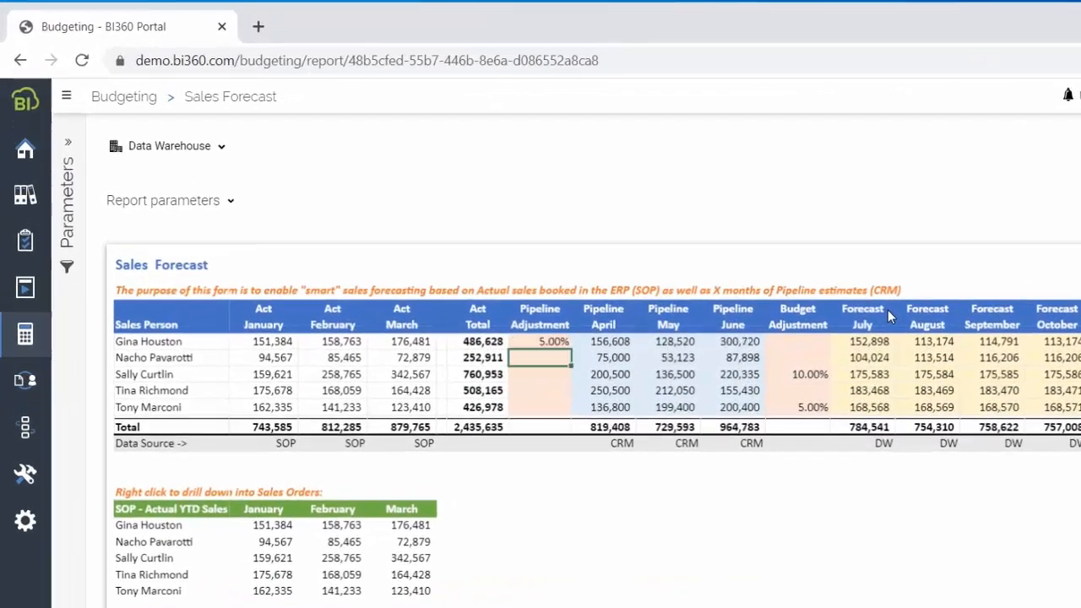
type(".02")
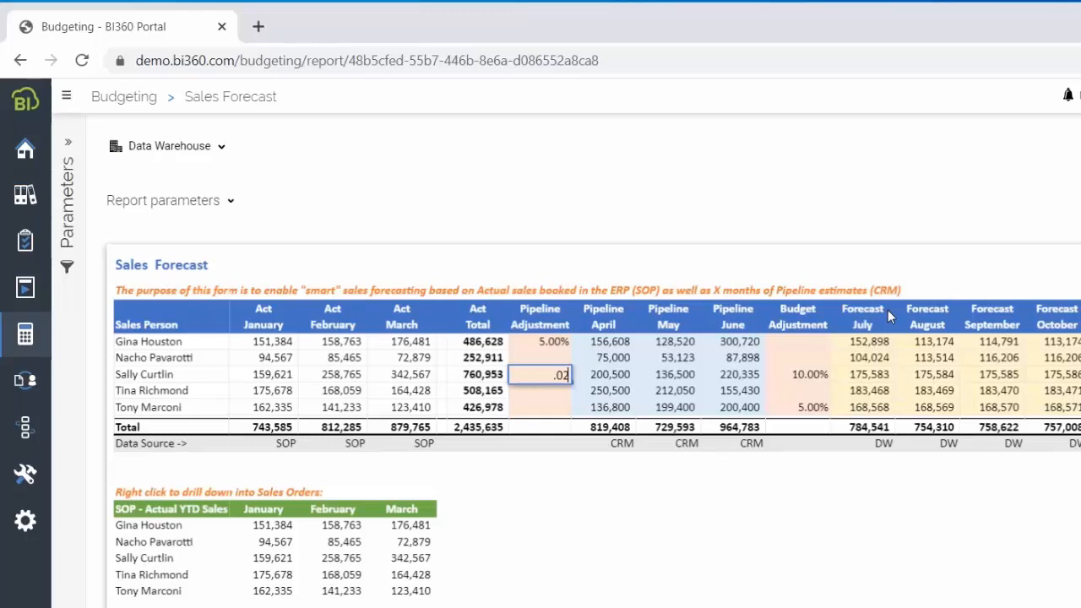